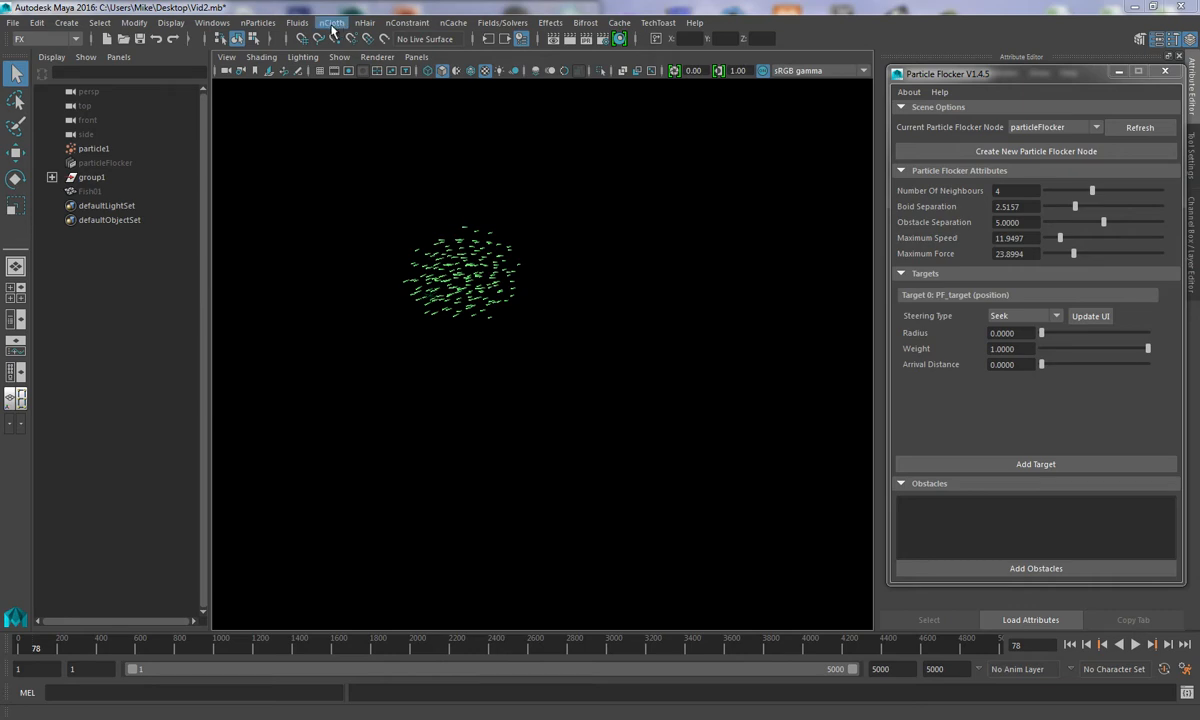
Play the Particle Flocker simulation forward to about frame 543 so the swarm spreads out
click(258, 22)
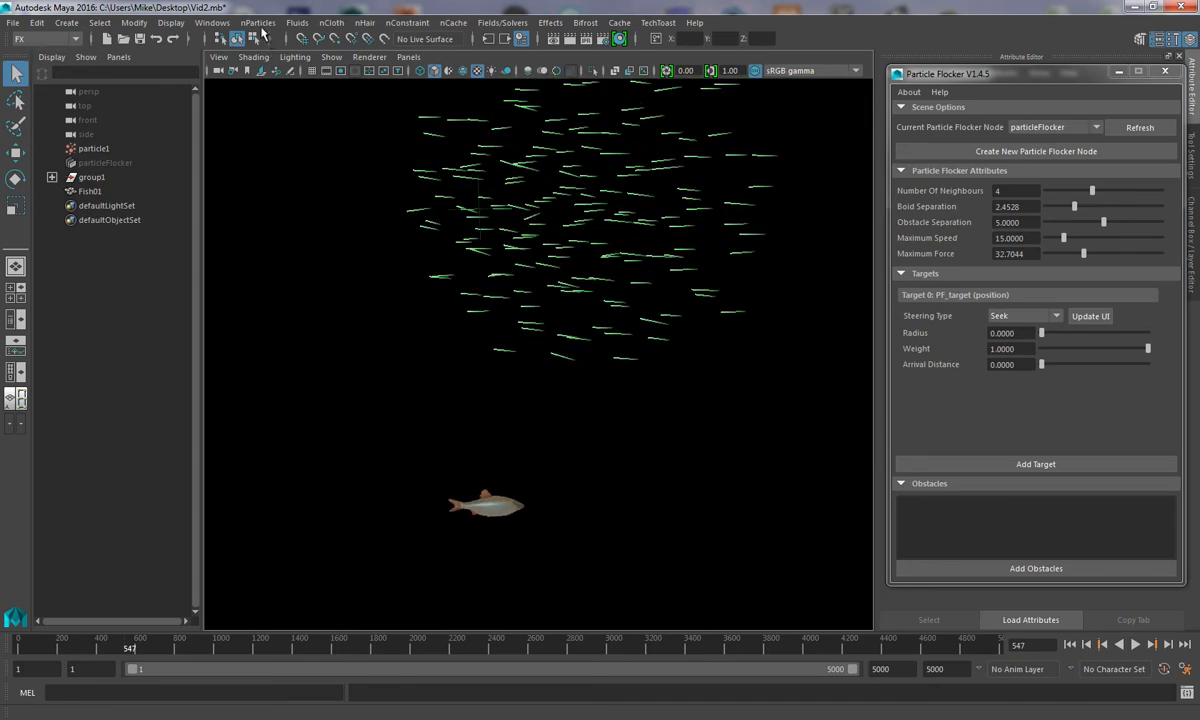
Add Fish01 as the instanced object and choose particleShape1 as the particles to instance
click(258, 22)
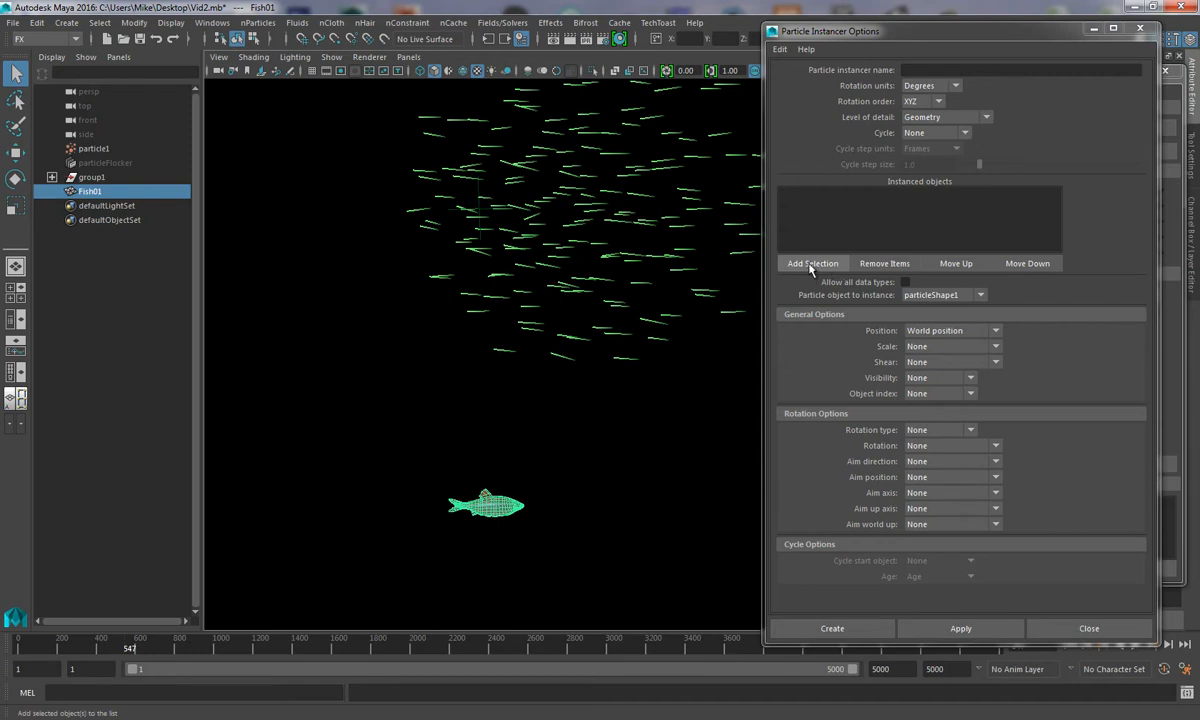
click(812, 264)
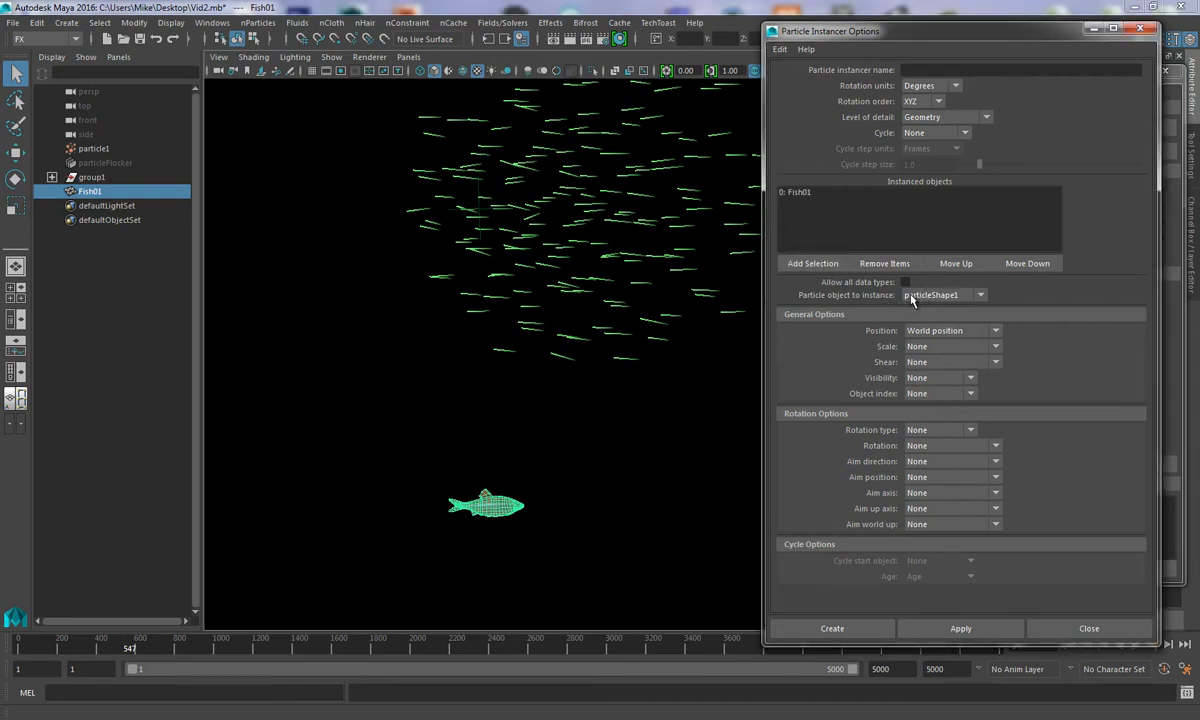
mouse_move(812, 294)
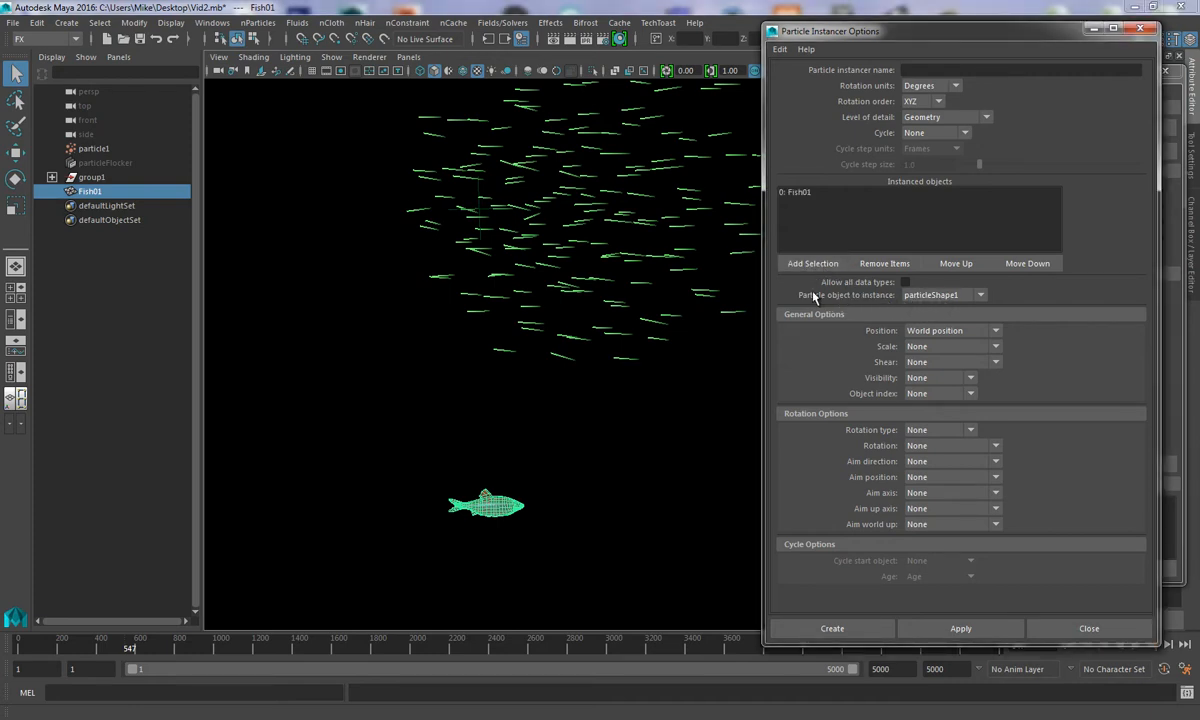
mouse_move(916, 300)
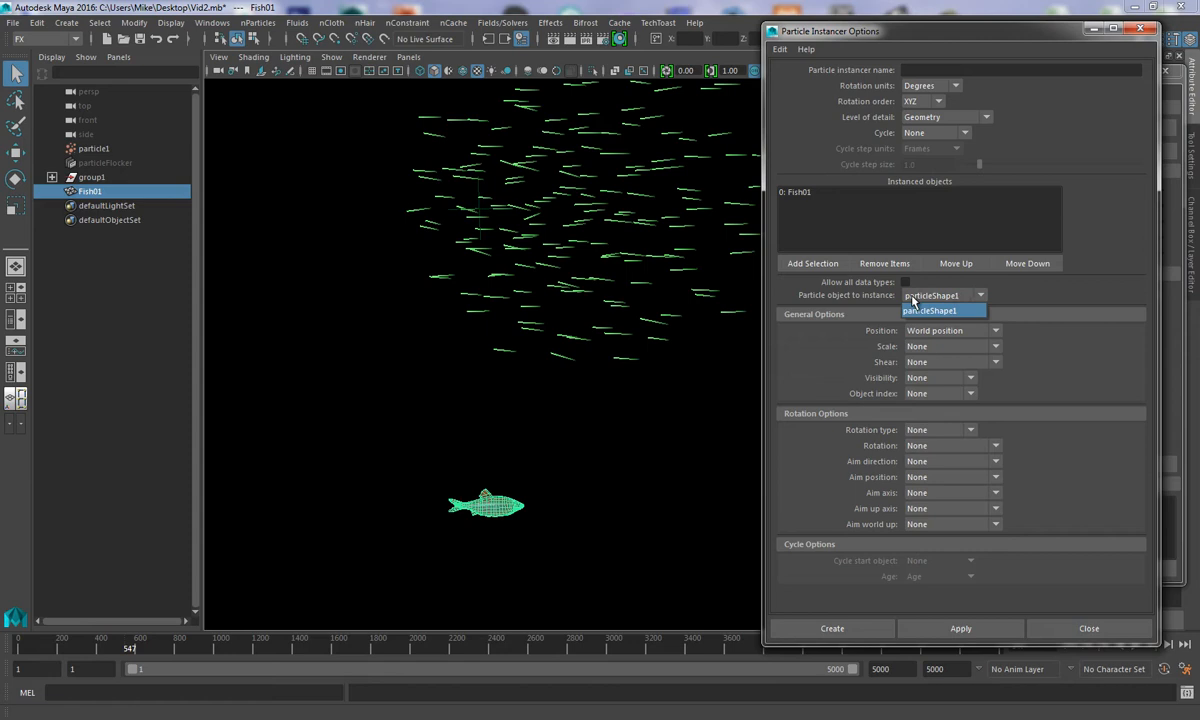
click(928, 310)
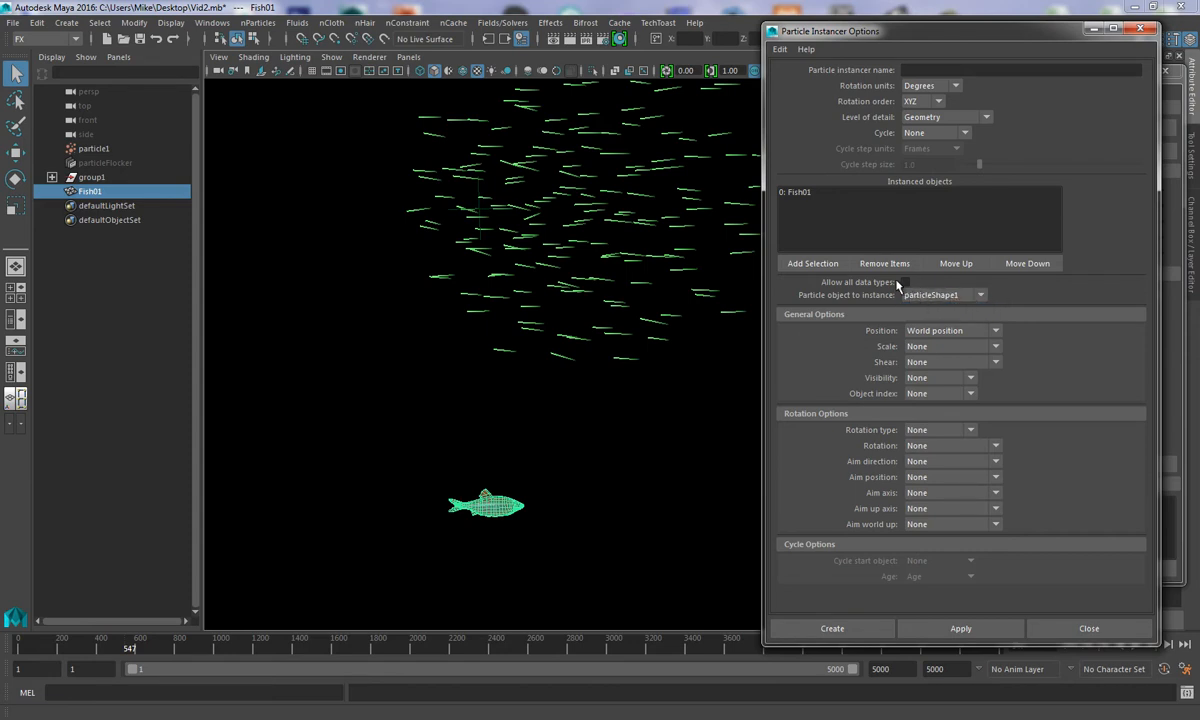
mouse_move(960, 548)
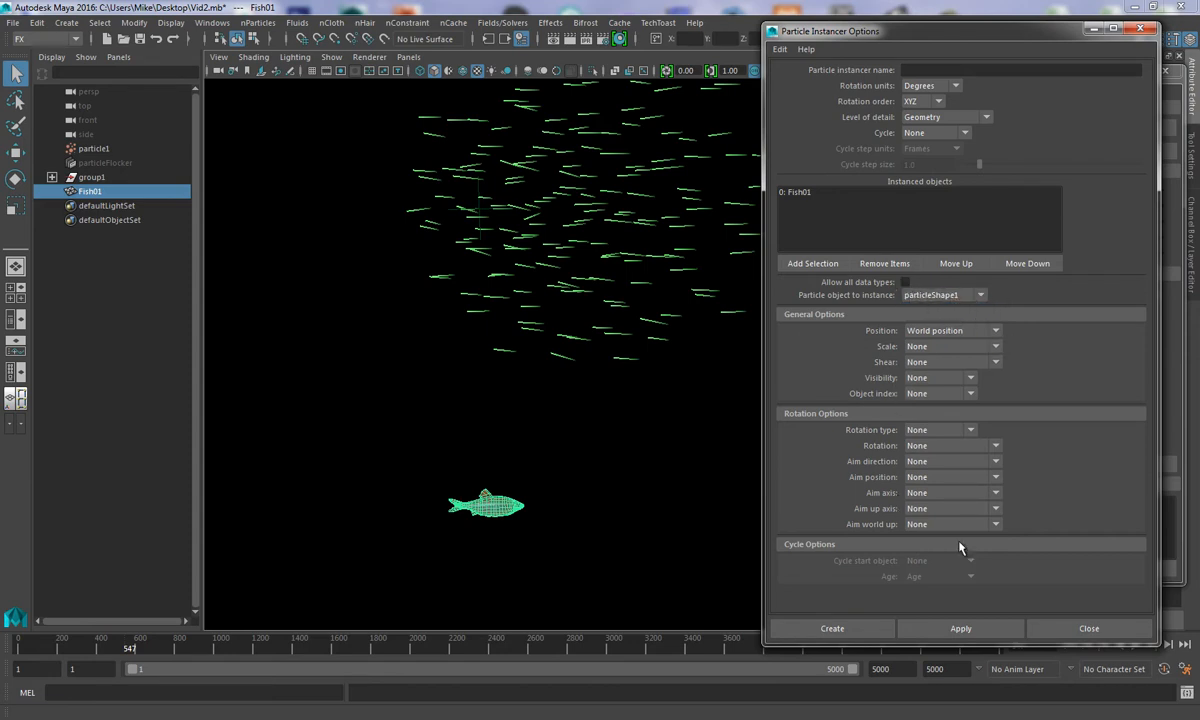
mouse_move(856, 616)
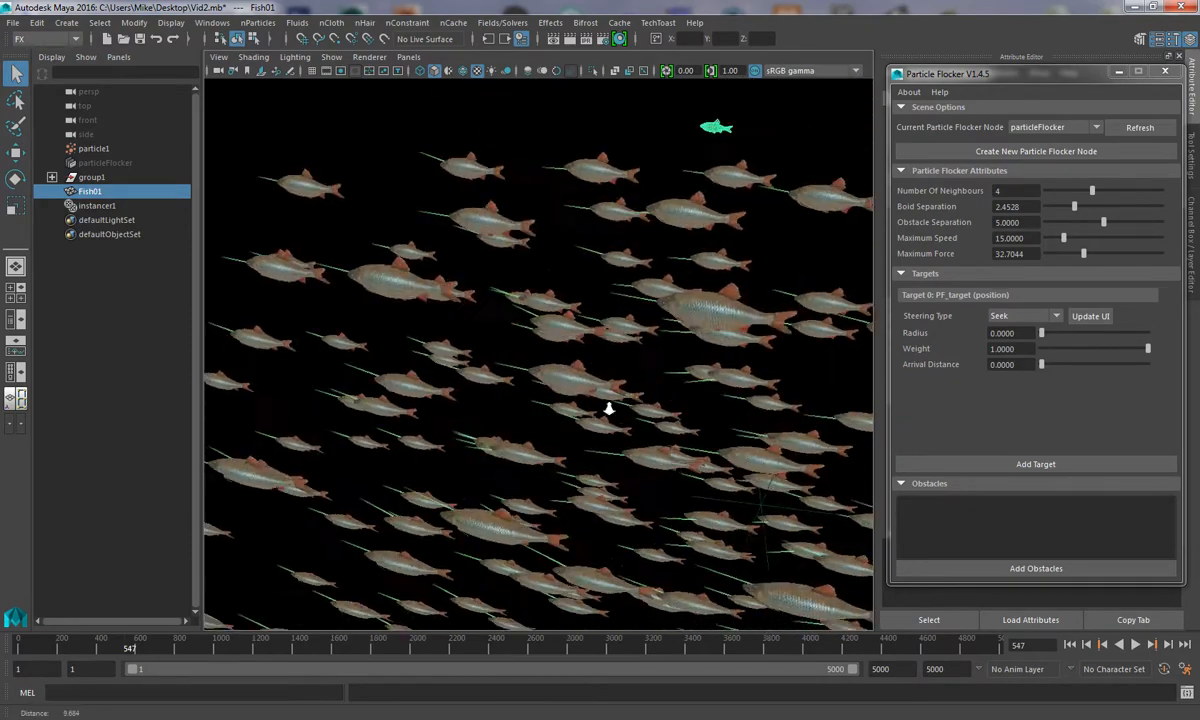
Preview the instanced fish flock swimming together, then stop playback
click(1136, 644)
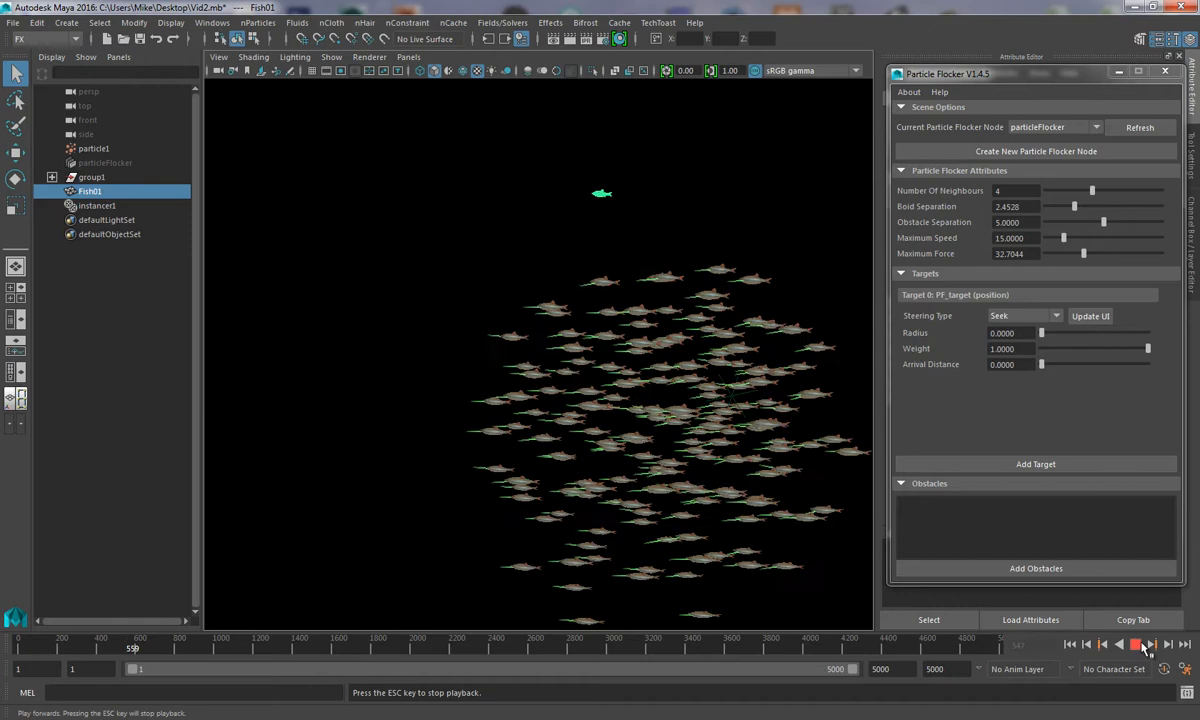
click(1136, 644)
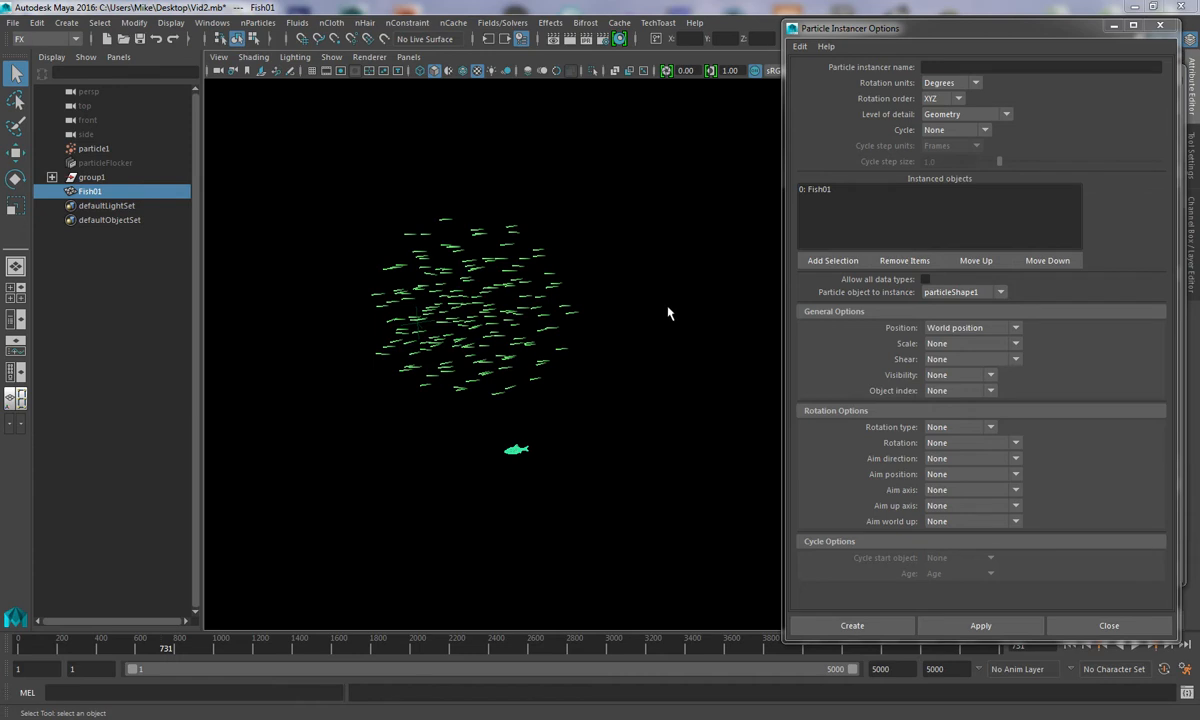
mouse_move(810, 456)
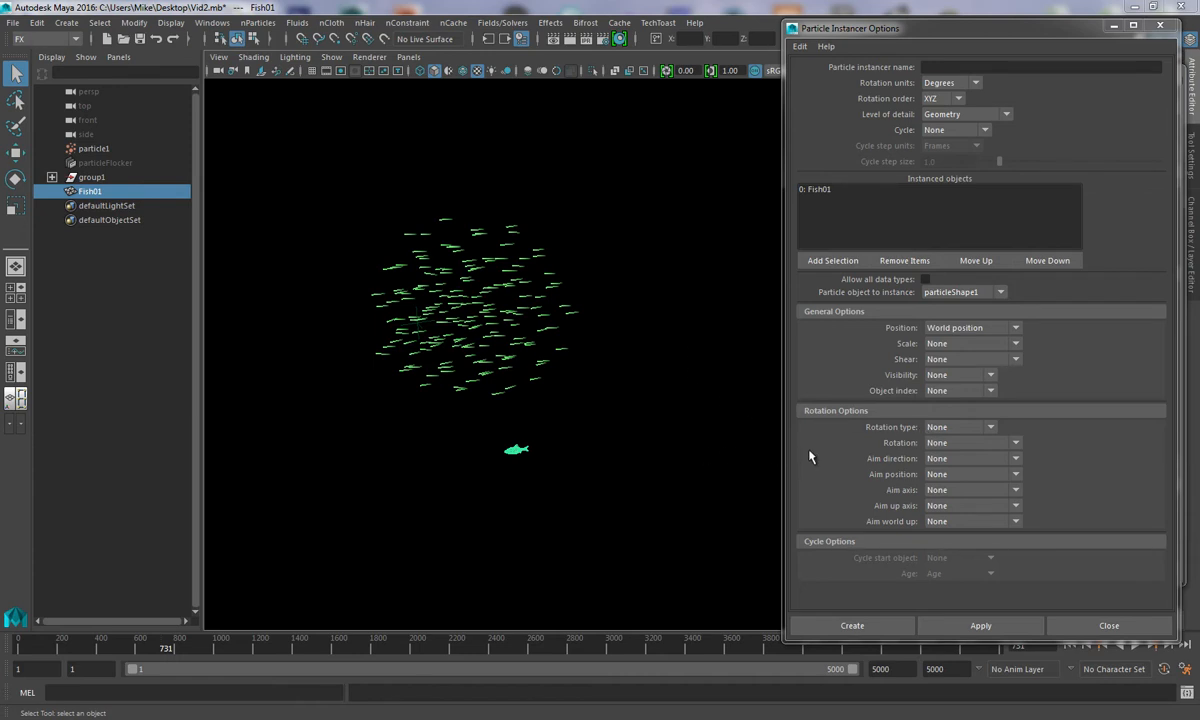
mouse_move(820, 164)
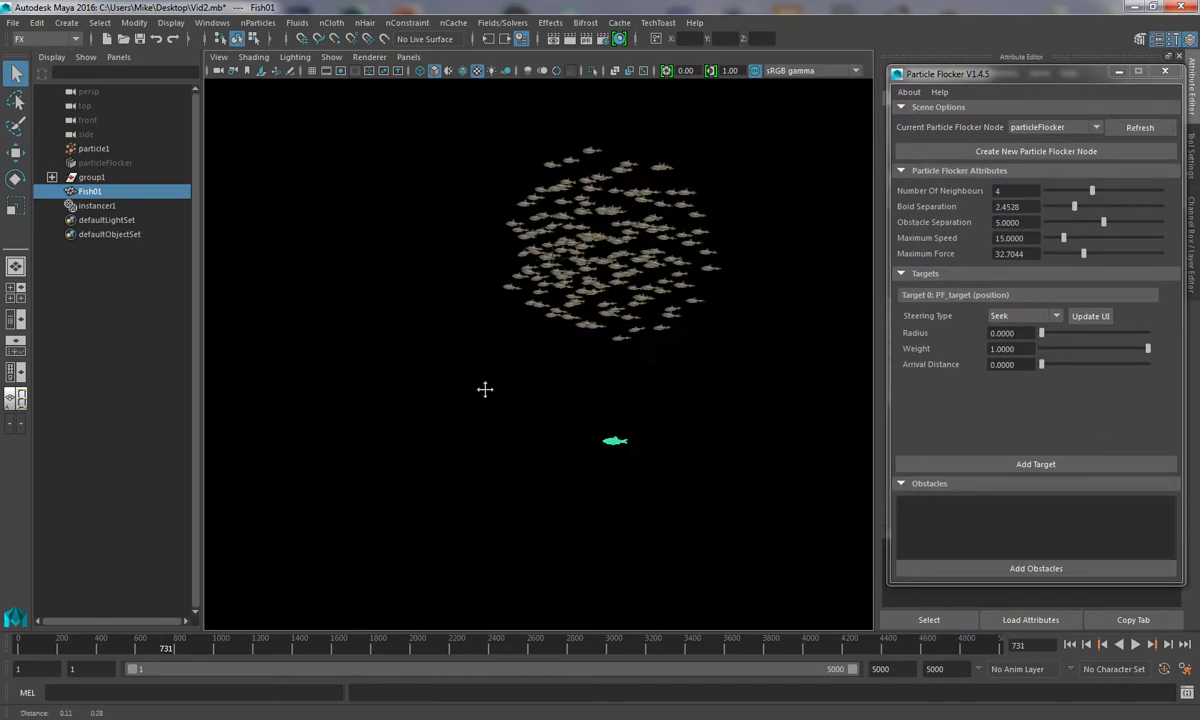
Play the flock swimming off, stop it, and leave only the single Fish01 model visible
click(1136, 644)
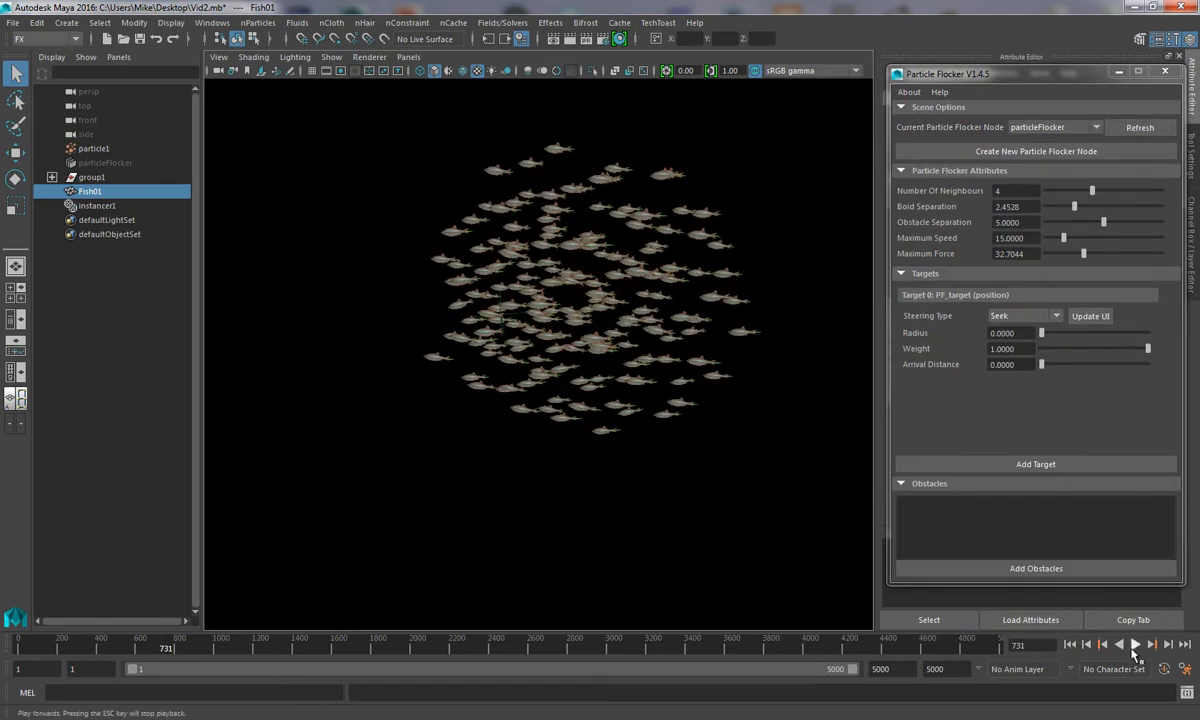
click(1152, 644)
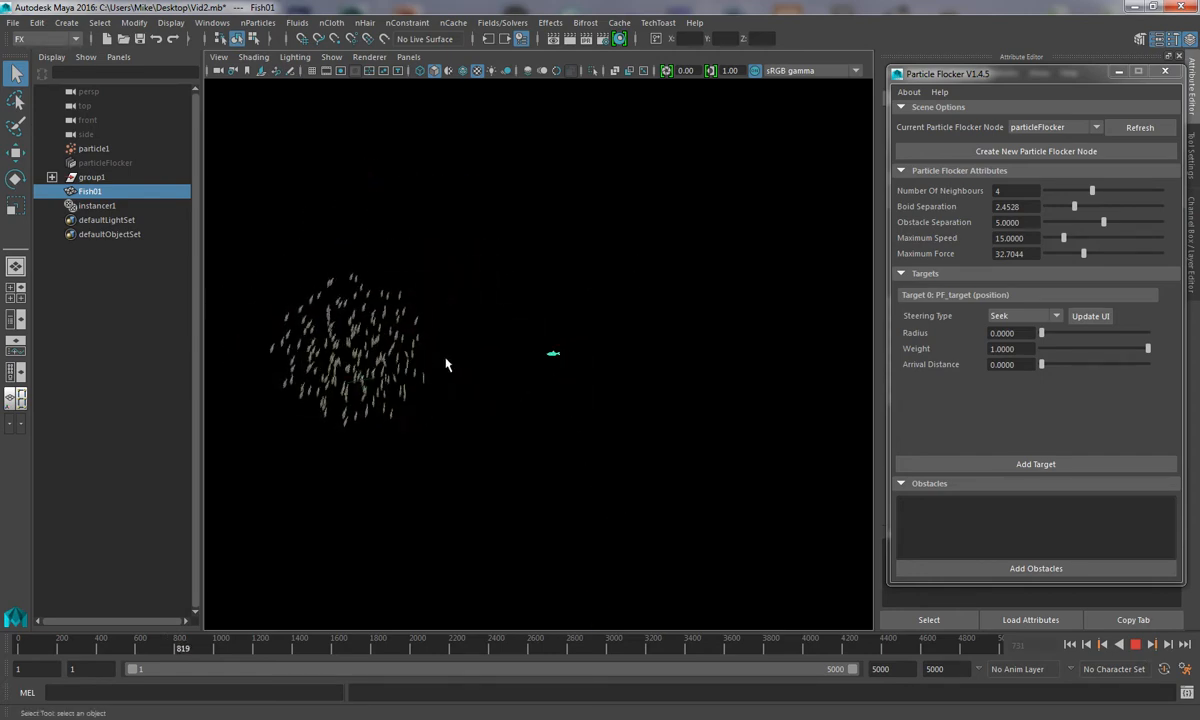
click(1134, 644)
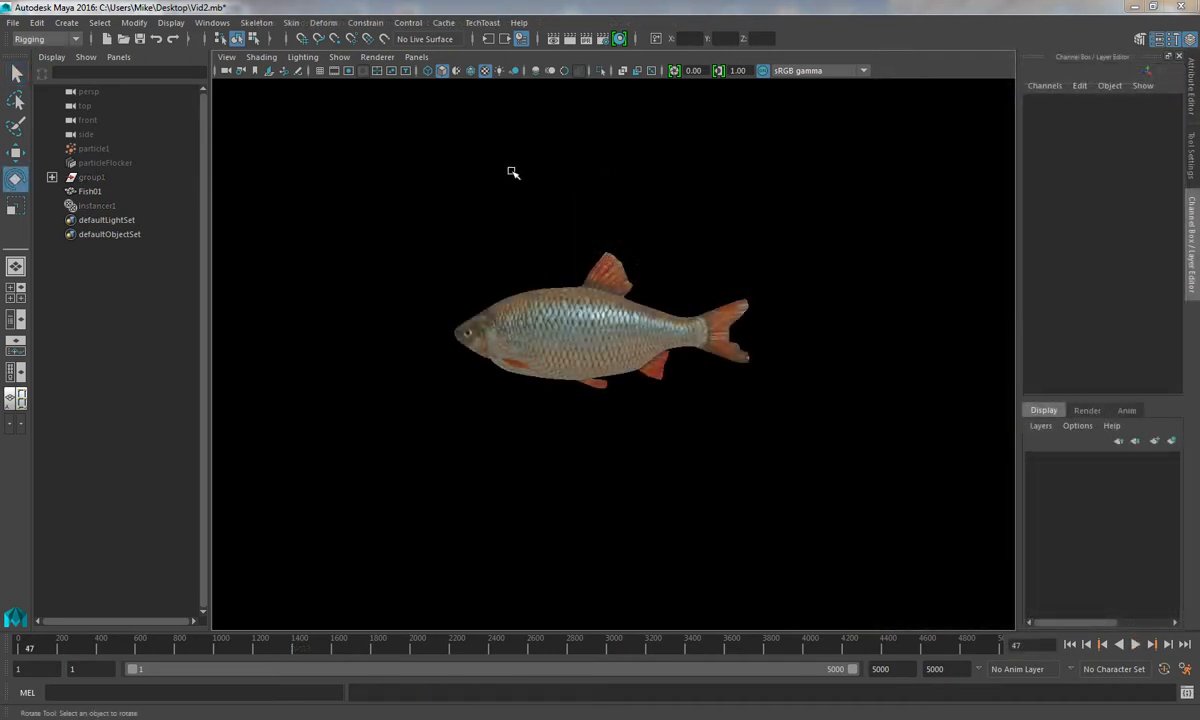
mouse_move(430, 200)
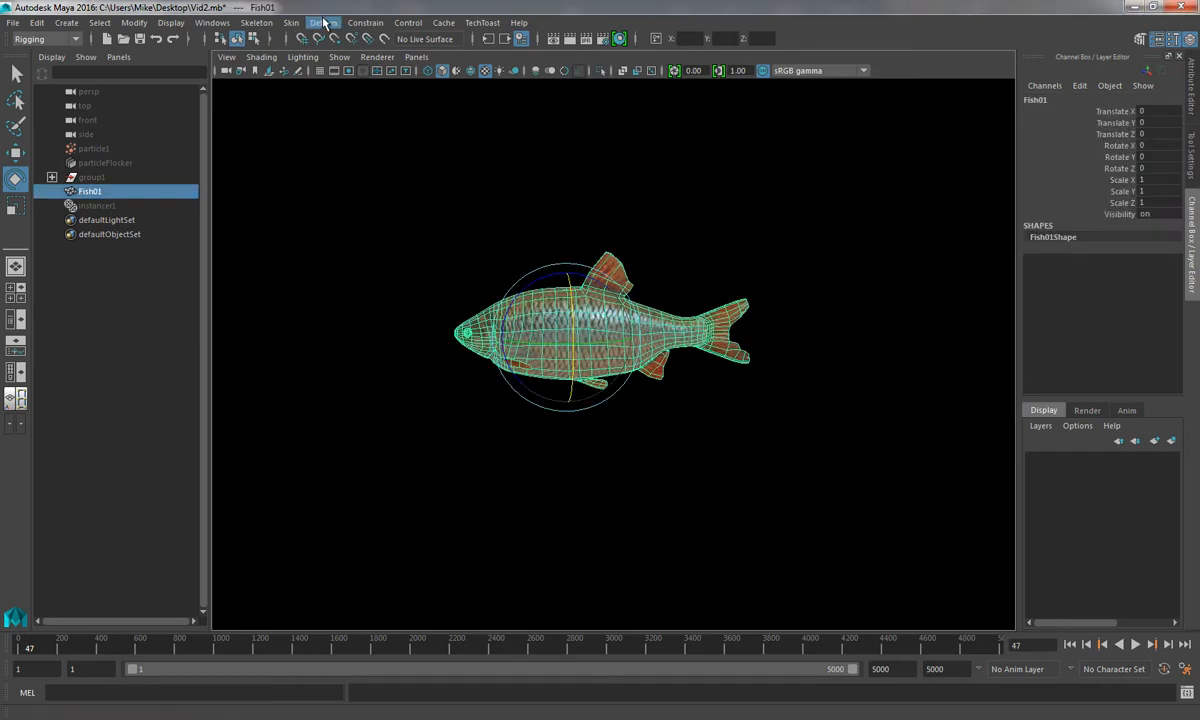
Apply a nonlinear Wave deformer to Fish01 and rotate wave1Handle to align with its body
click(324, 22)
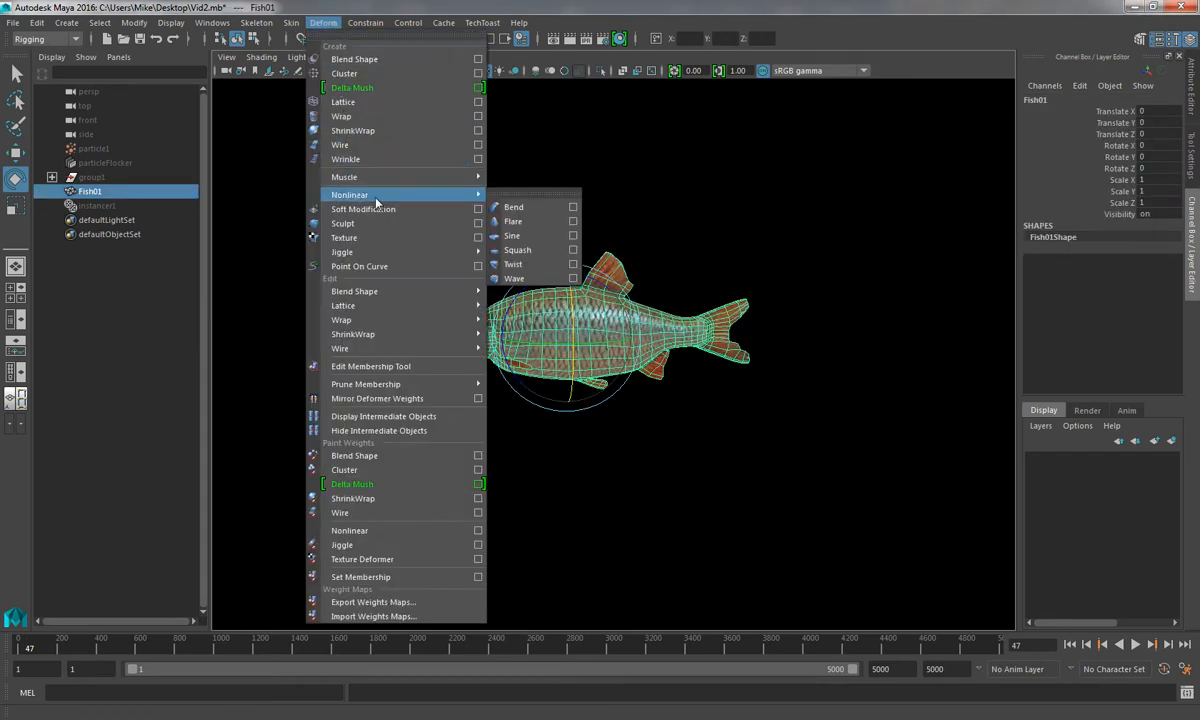
click(512, 278)
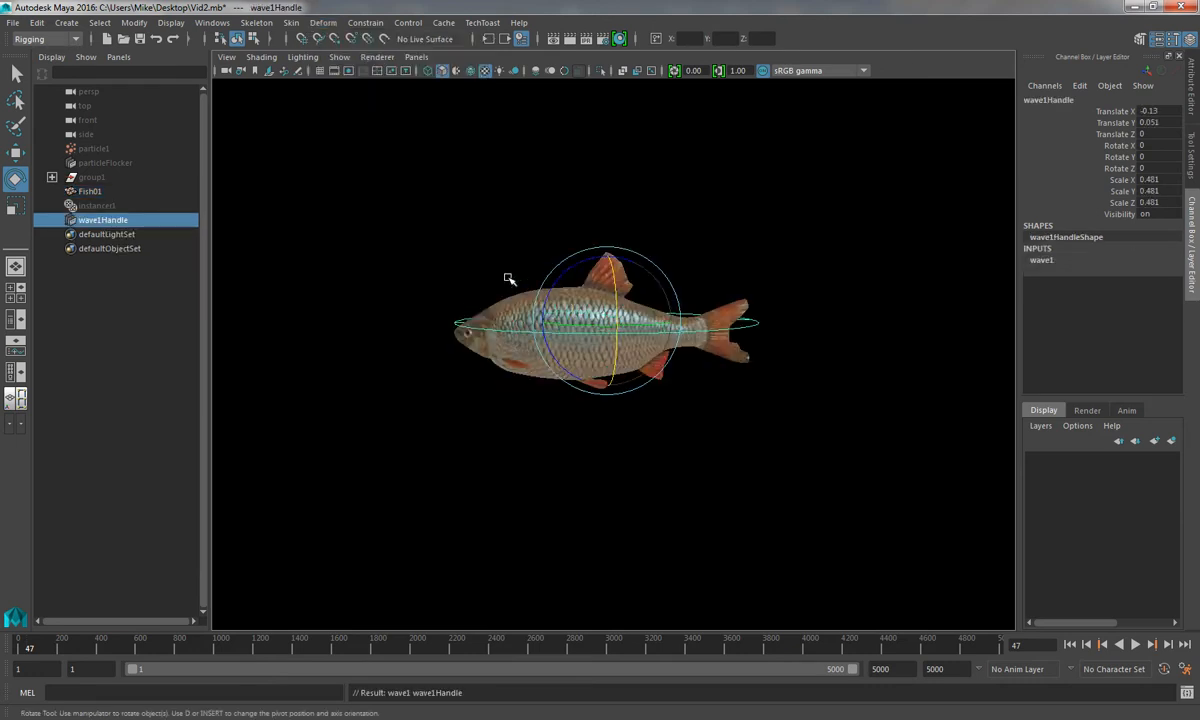
drag(510, 278, 502, 272)
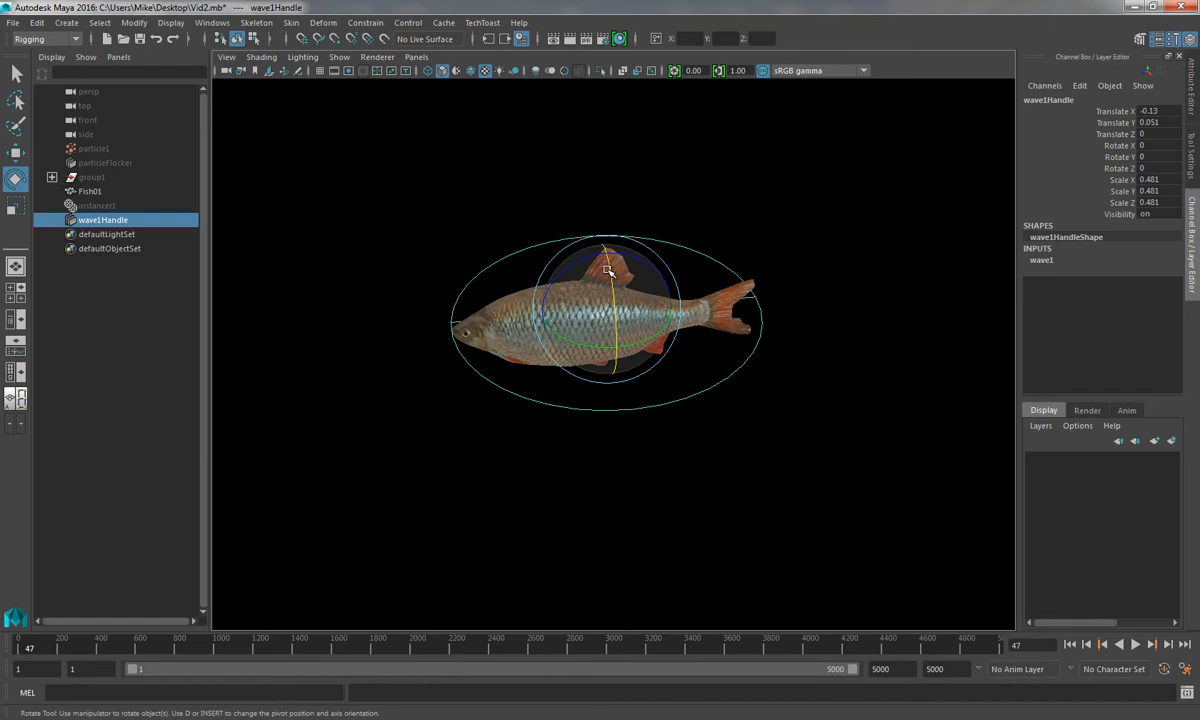
drag(608, 250, 618, 352)
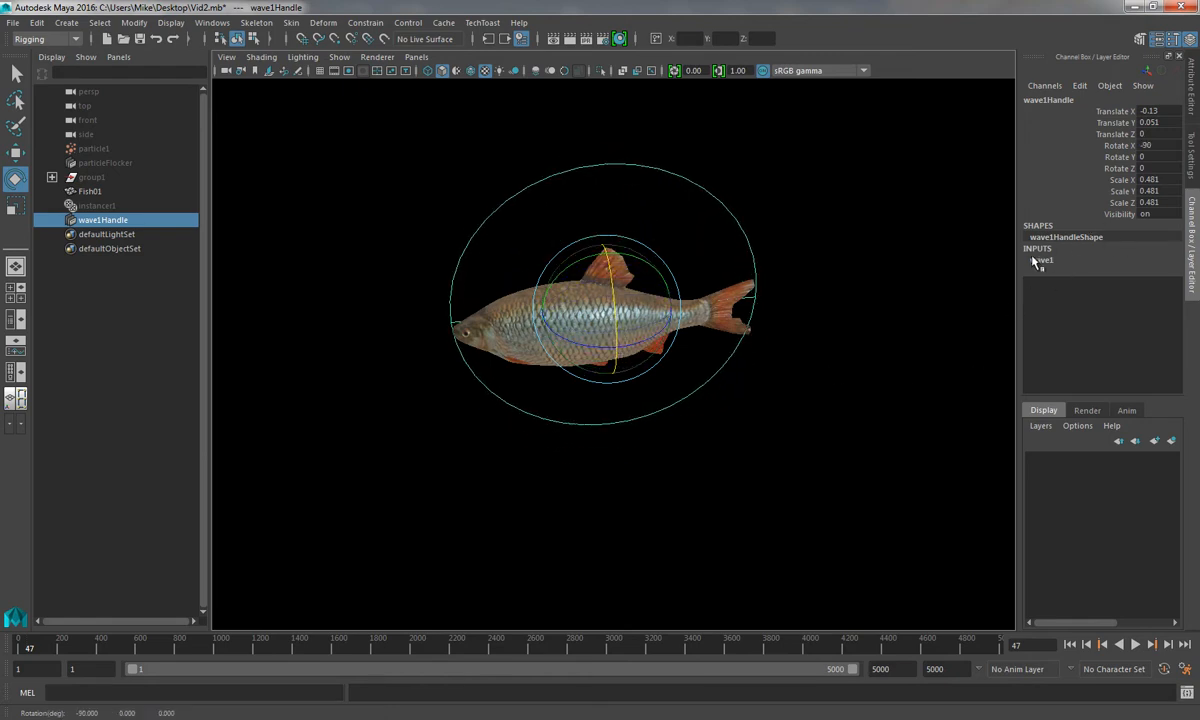
Set wave1 Amplitude to 0.1 in the Channel Box so the fish body bends into a wave
click(1042, 260)
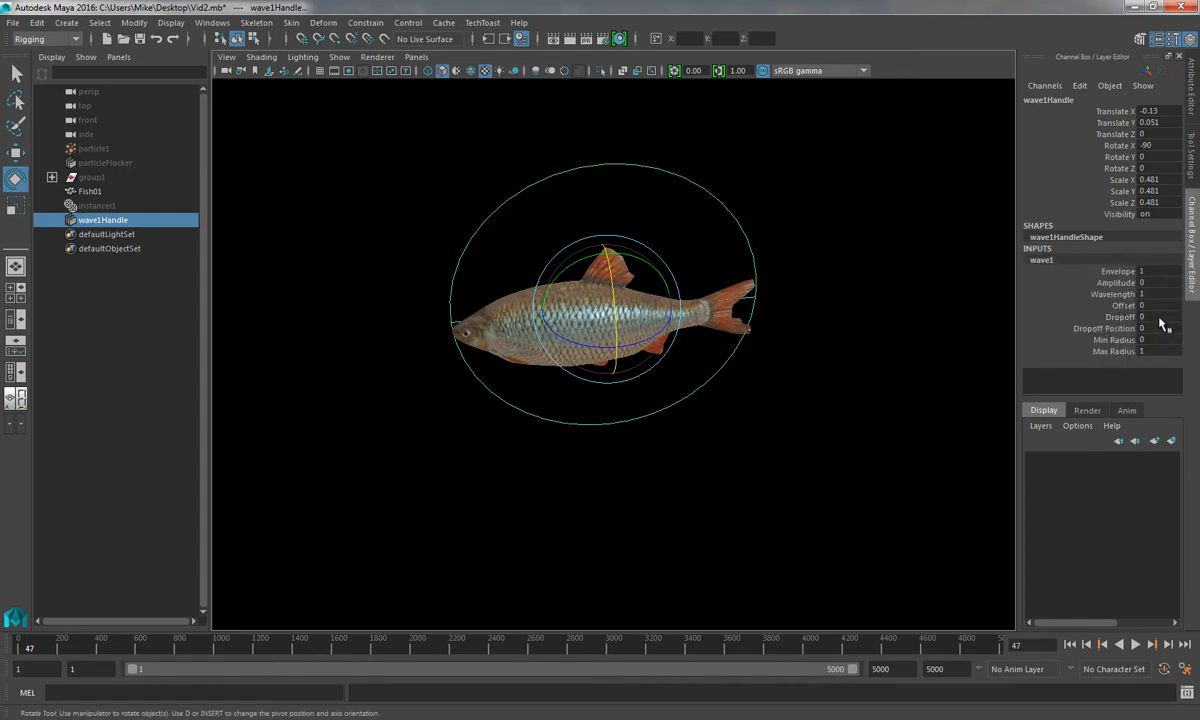
mouse_move(1150, 290)
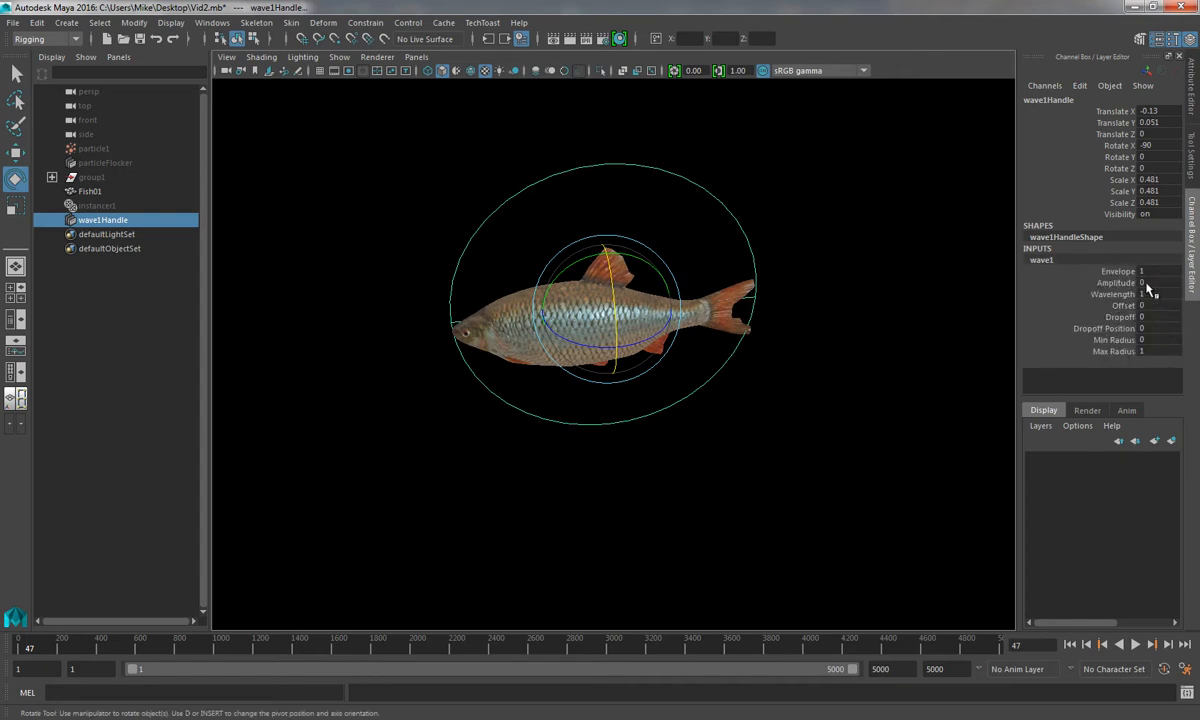
click(1156, 282)
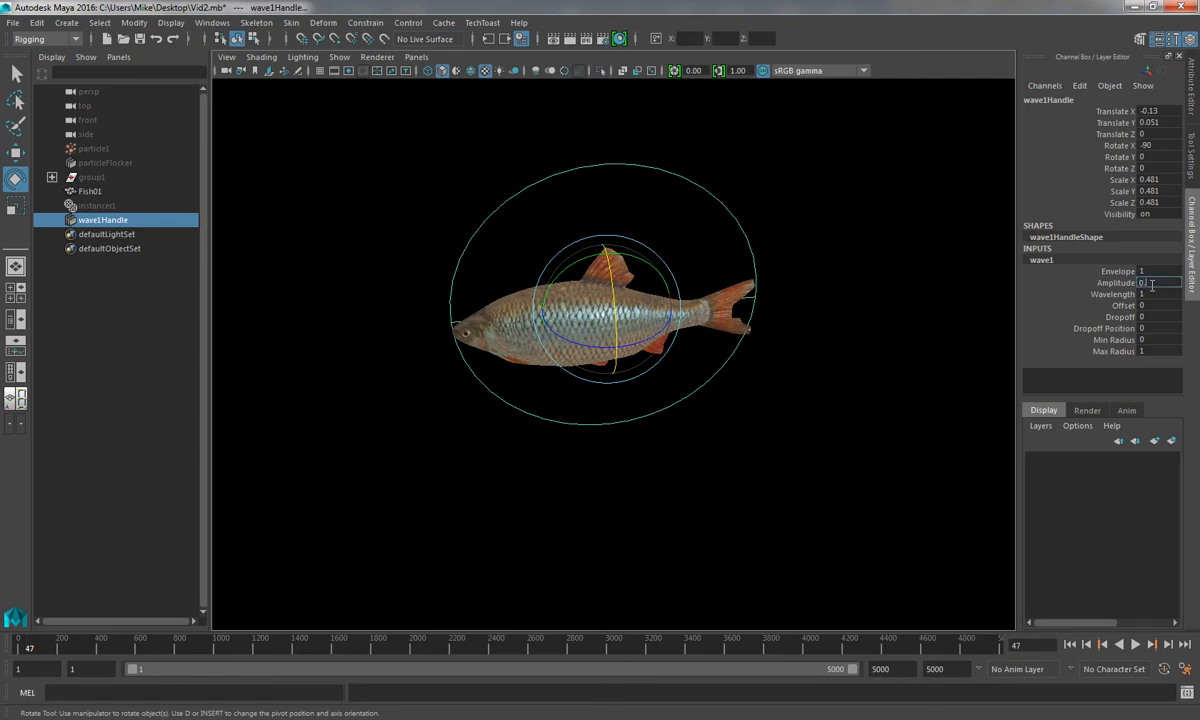
text(0.1)
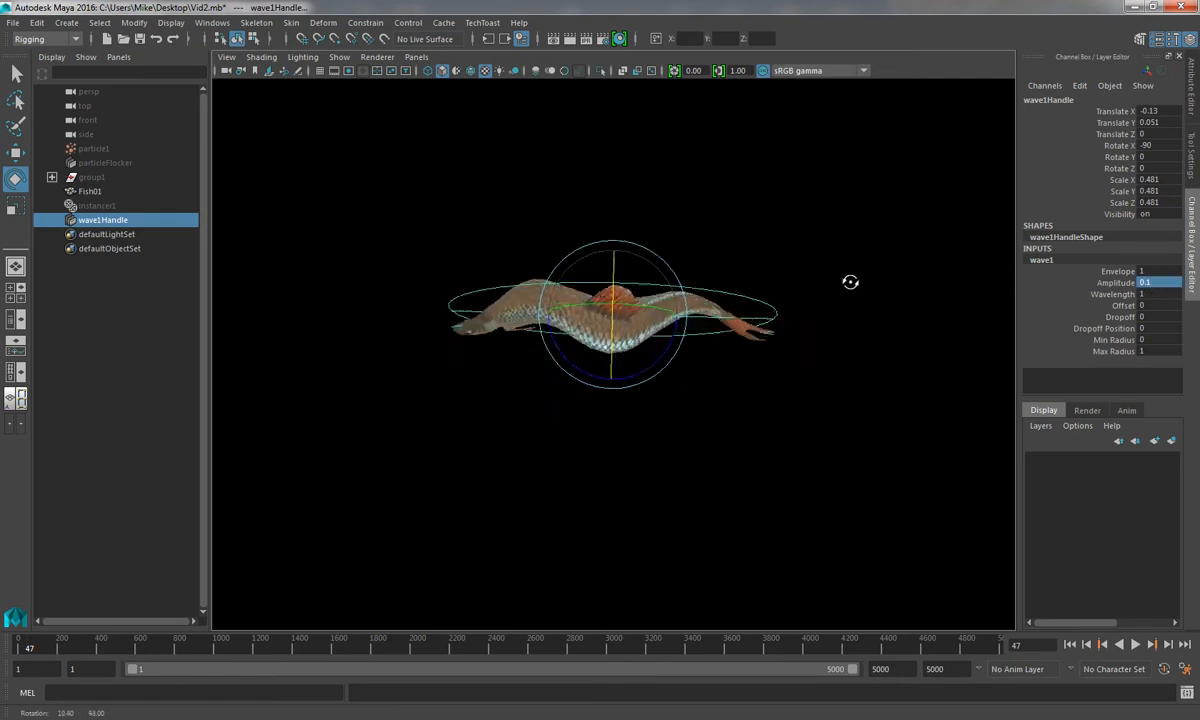
drag(850, 282, 838, 270)
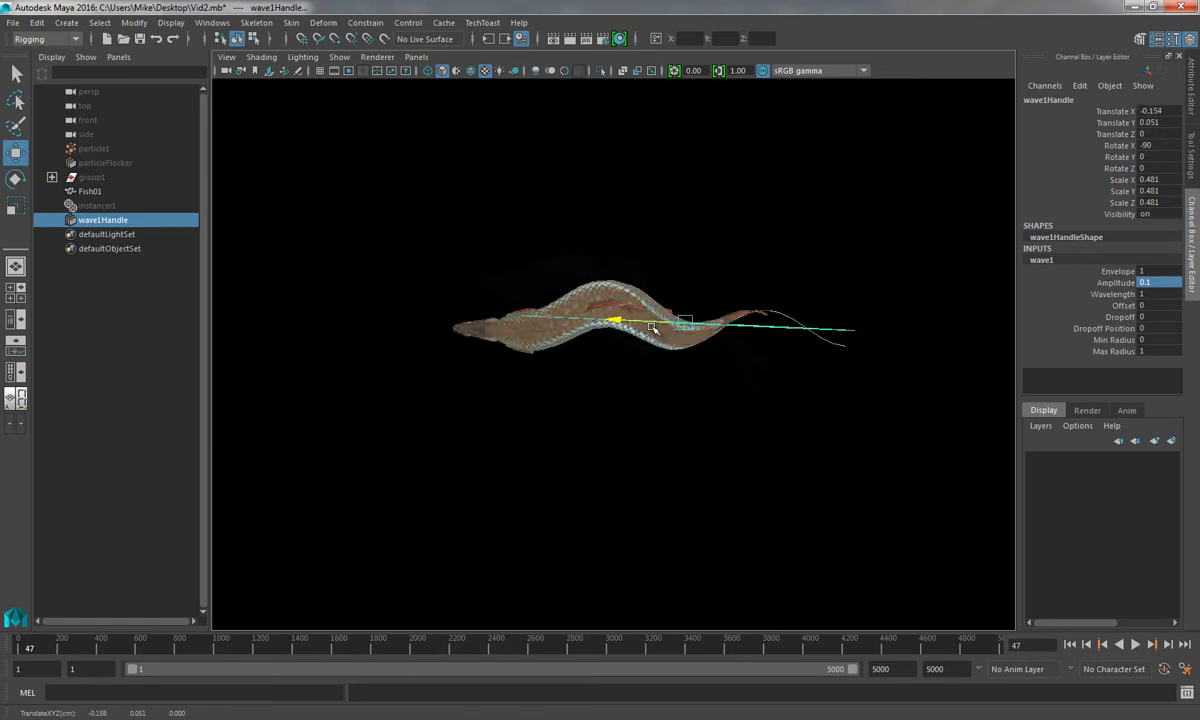
Key the wave1 Offset with Key Selected so the body wave animates over time
drag(650, 330, 604, 344)
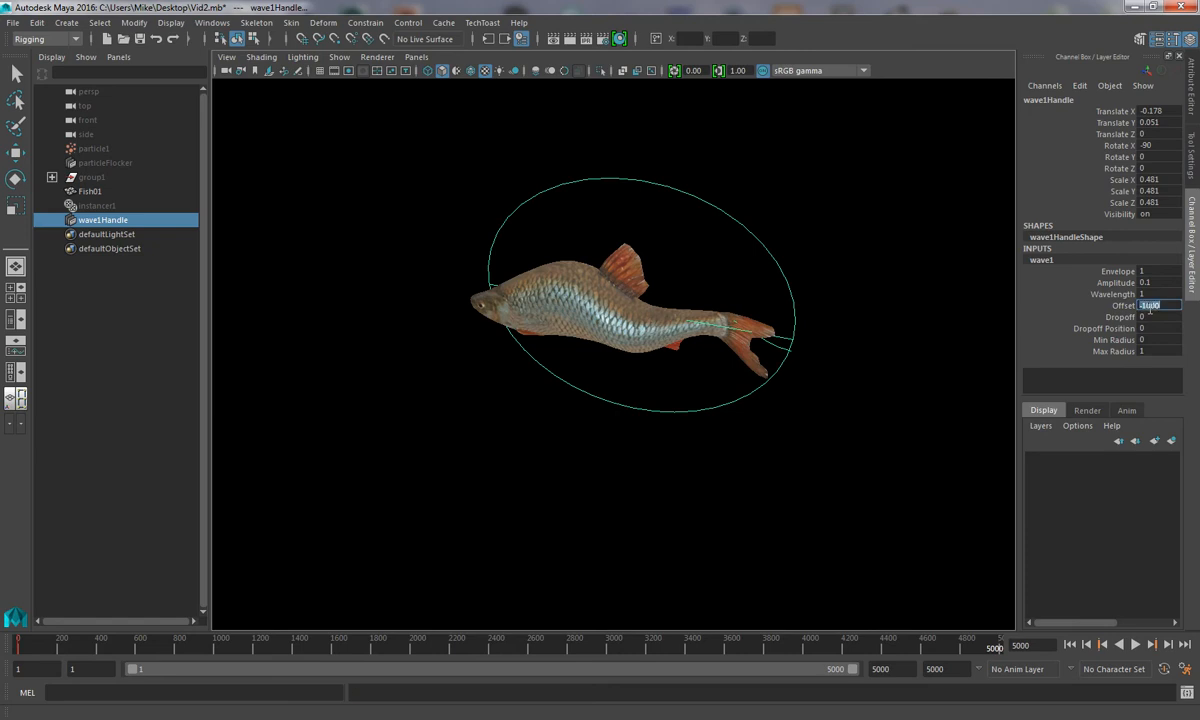
right_click(1150, 304)
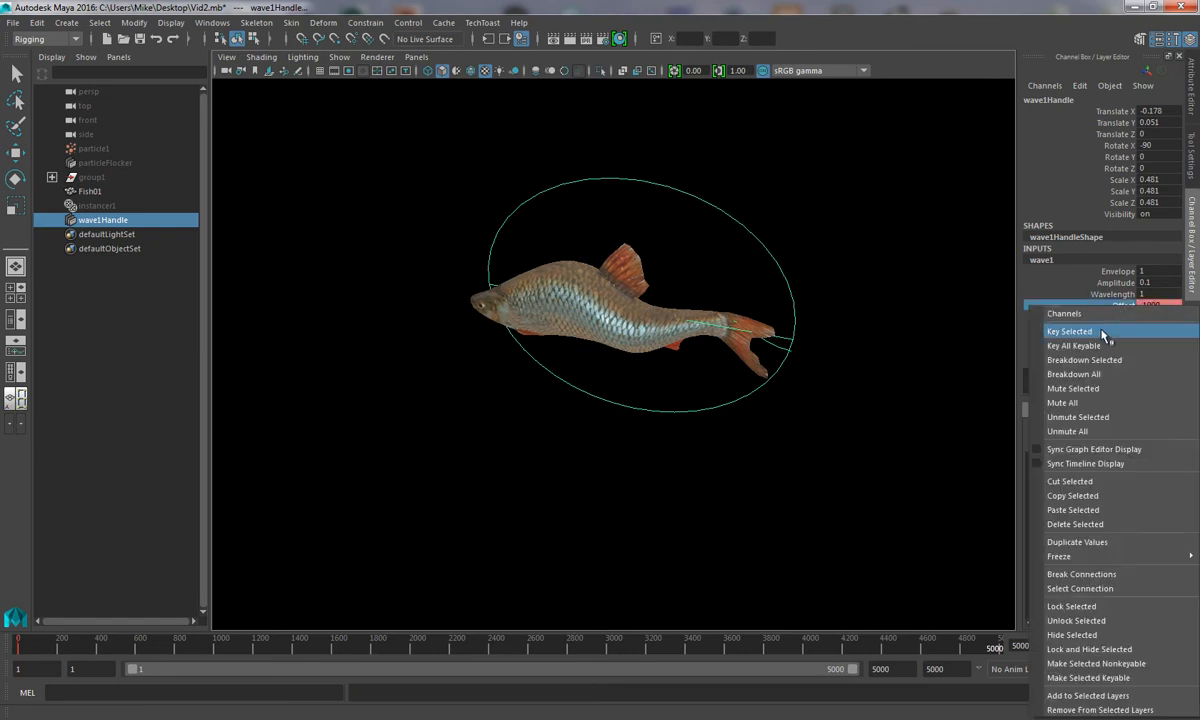
click(1068, 332)
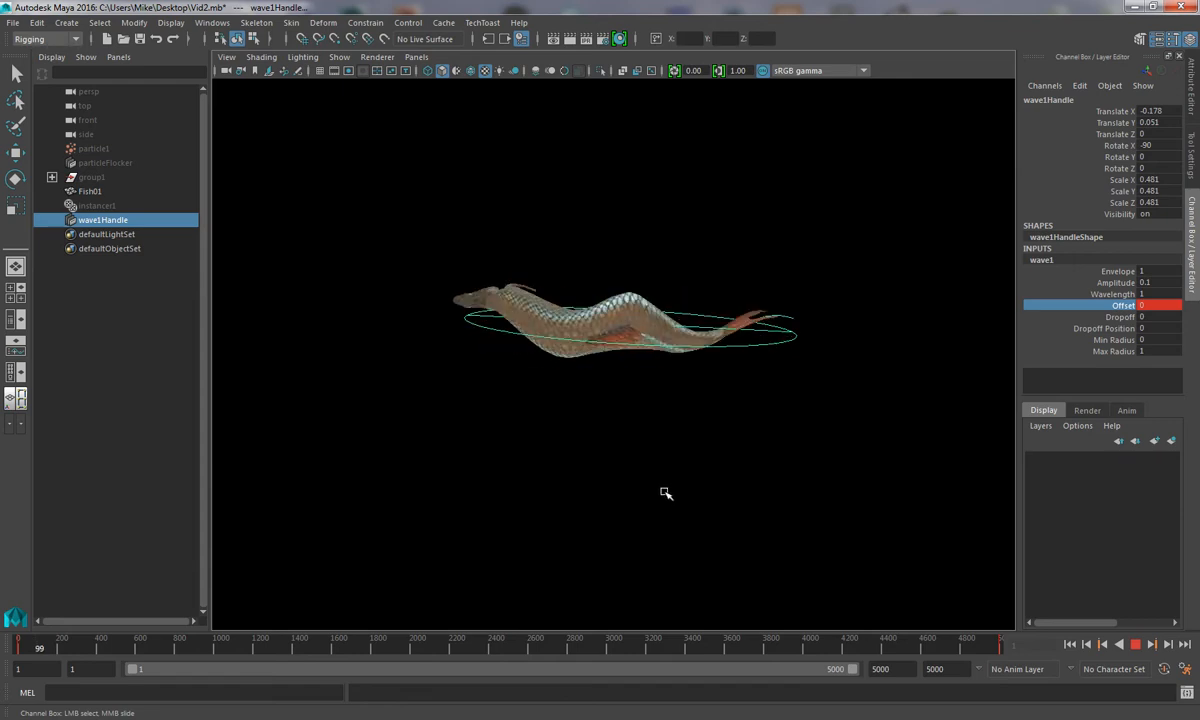
click(1136, 644)
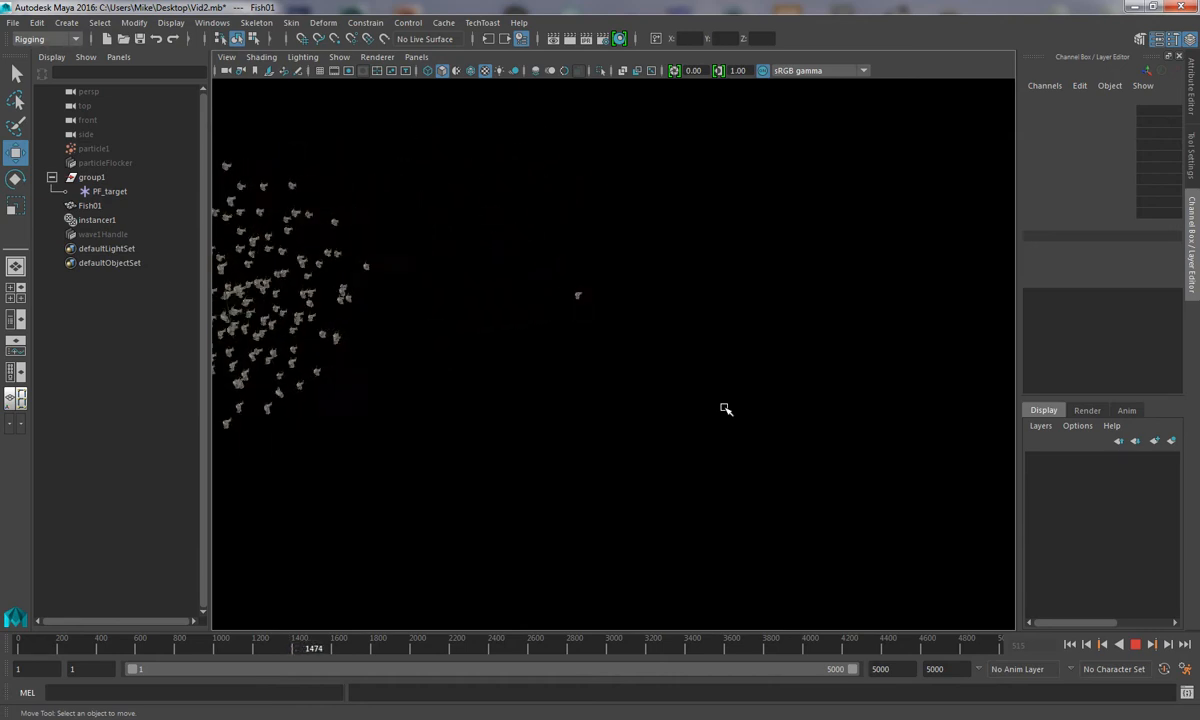
Play the final schooling fish animation following the path target, then stop
click(1136, 644)
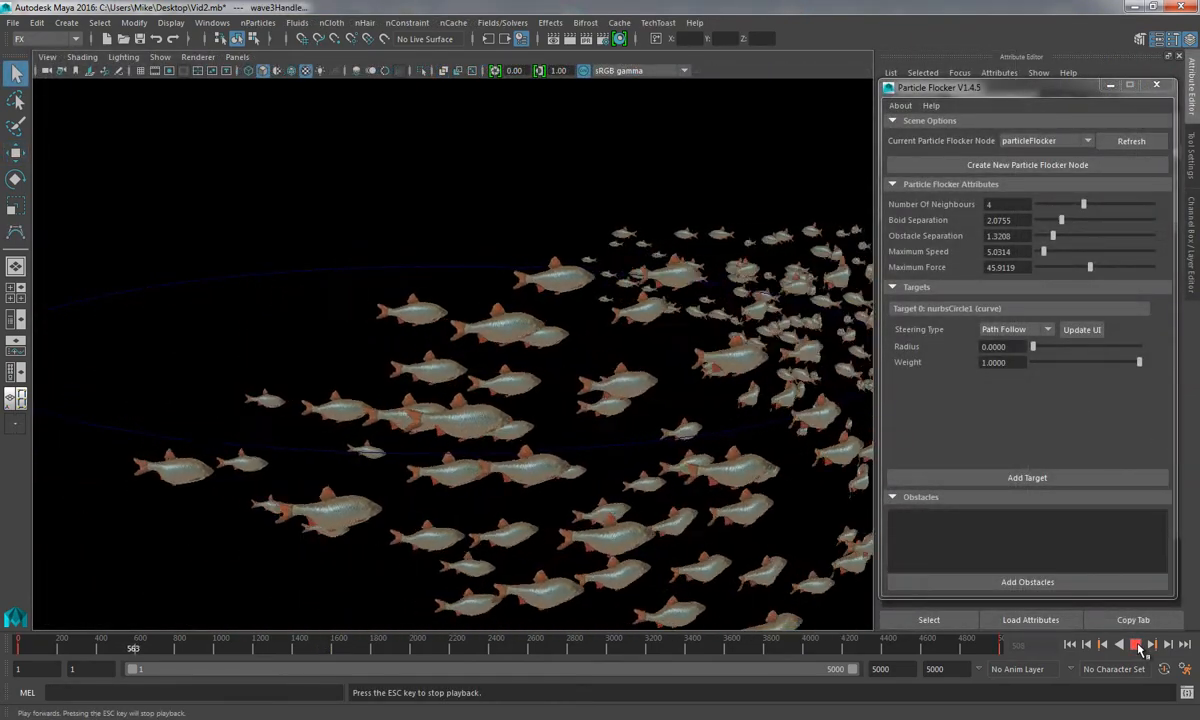
click(1136, 644)
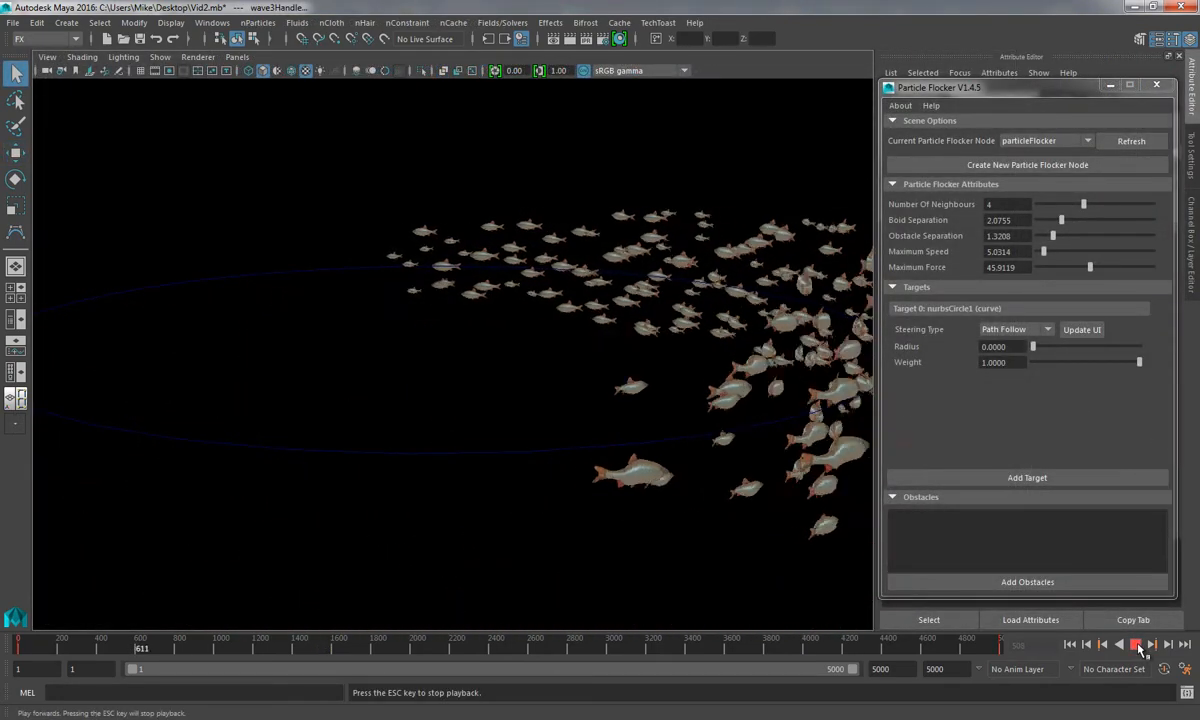